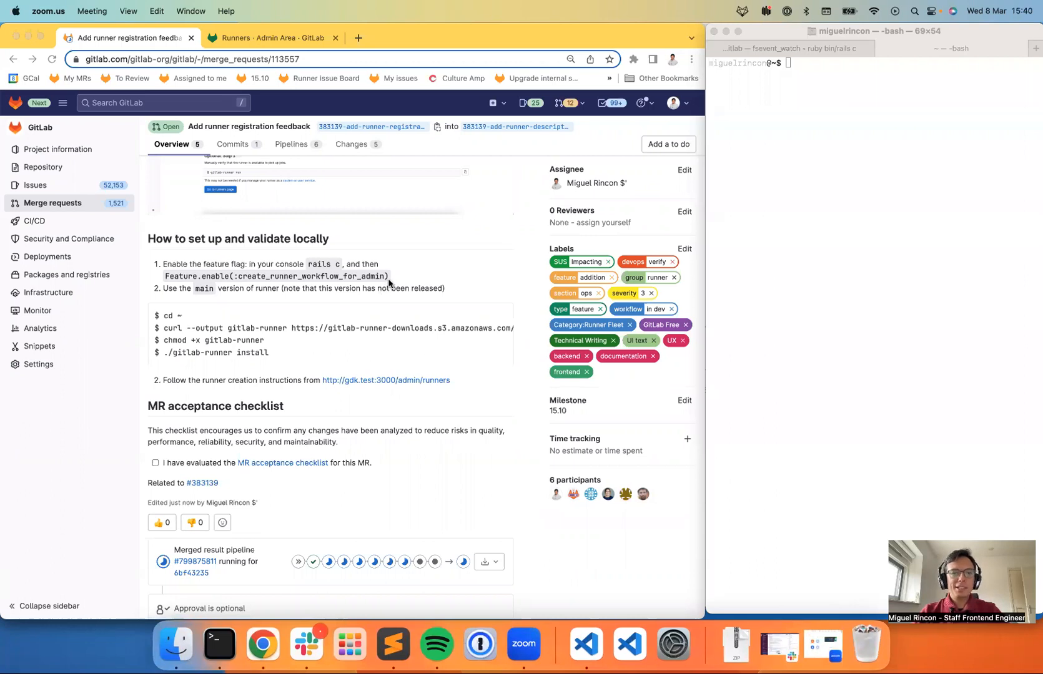
mouse_move(406, 279)
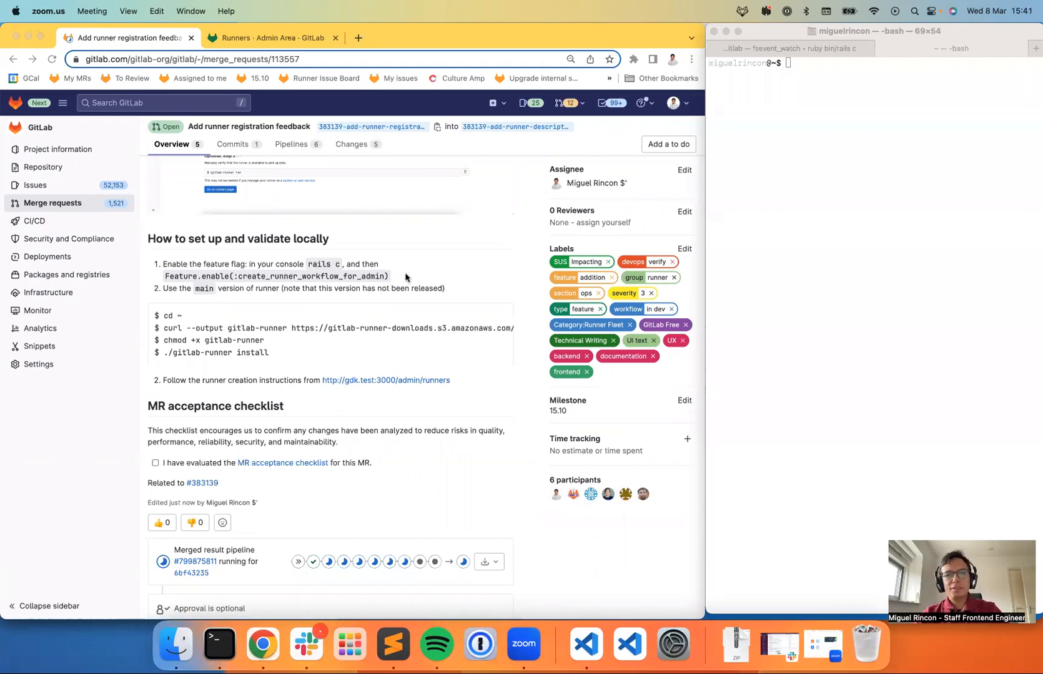
mouse_move(761, 67)
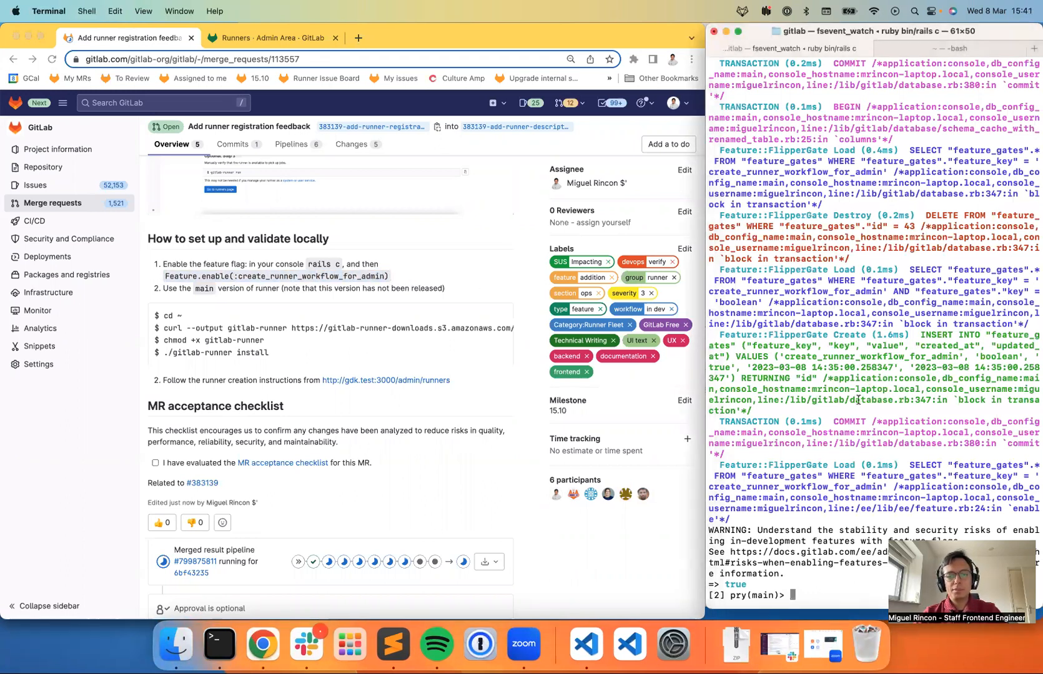
Enable the create_runner_workflow_for_admin feature flag in the Rails console.
text(Feature.enable(:create_runner_workflow_for_admin))
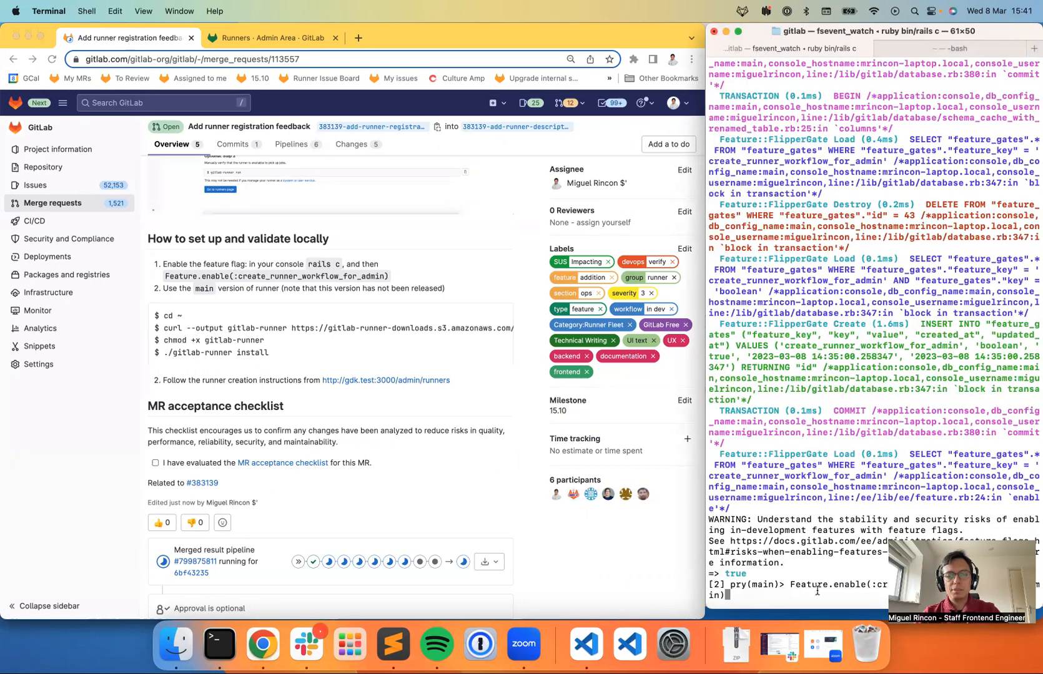
mouse_move(816, 531)
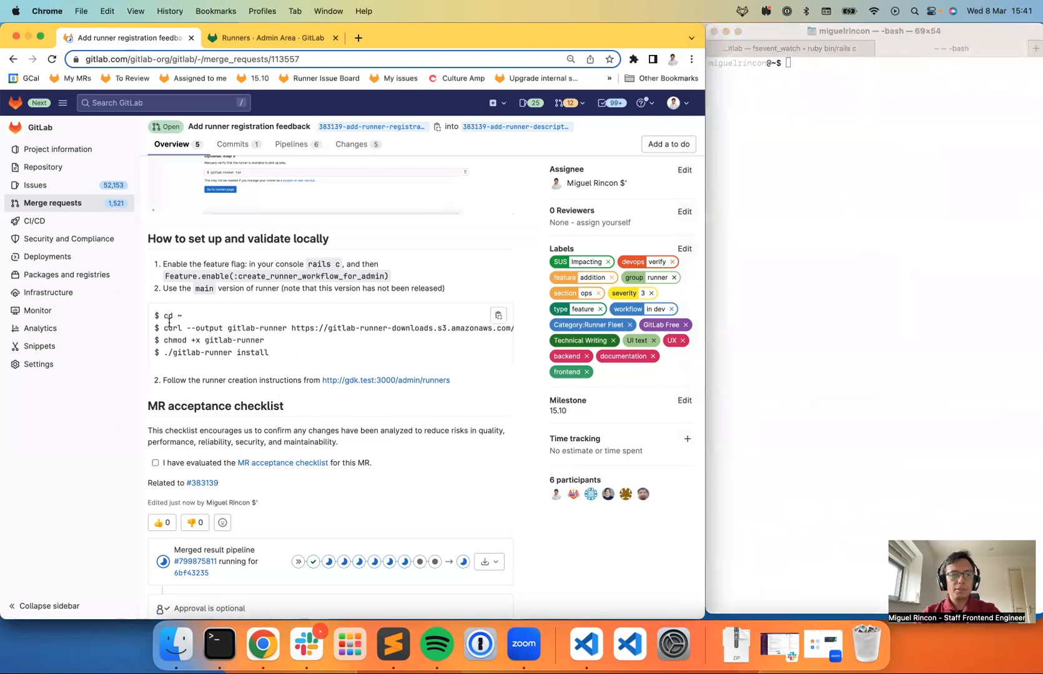
Download the gitlab-runner binary to home, make it executable, and run ./gitlab-runner install (15.9.0-beta).
double_click(167, 316)
text(cd ~)
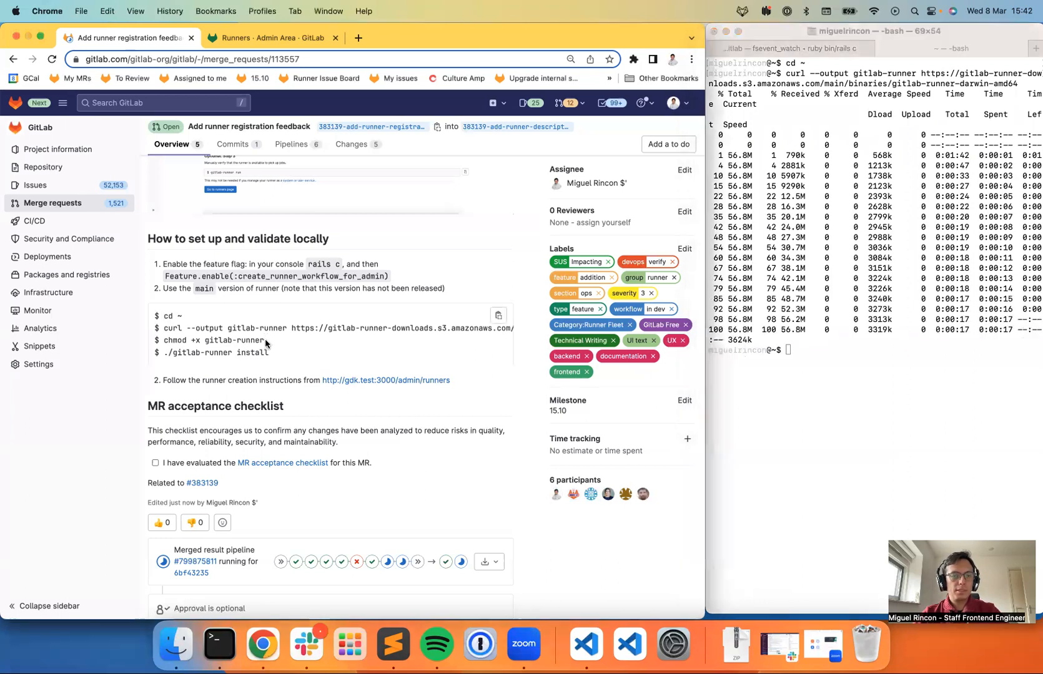
double_click(213, 341)
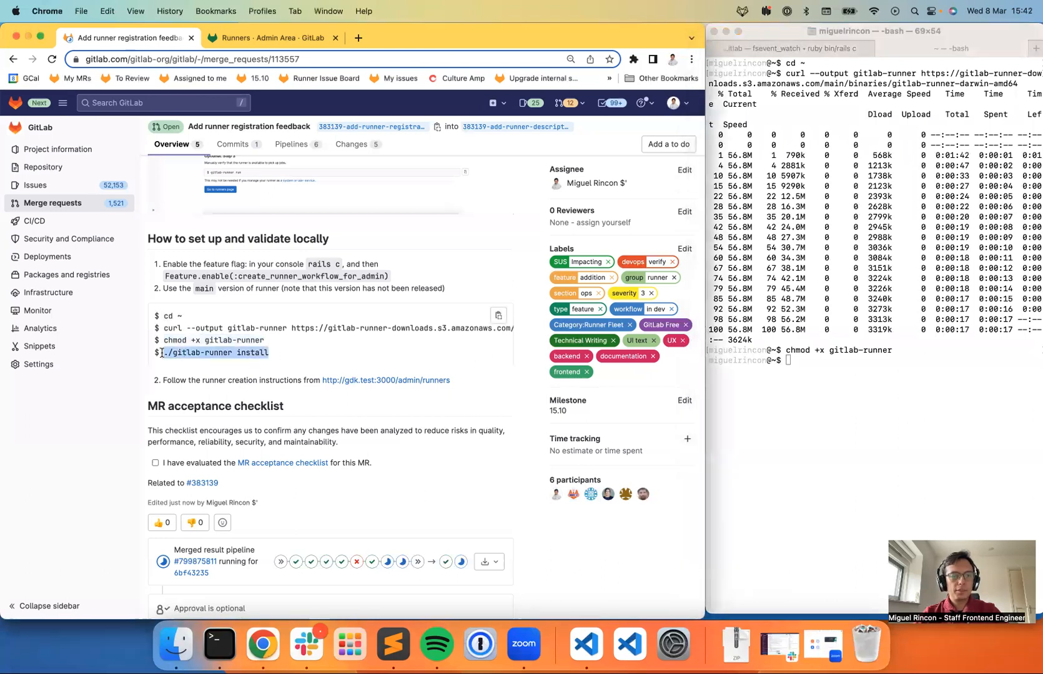
text(./gitlab-runner install)
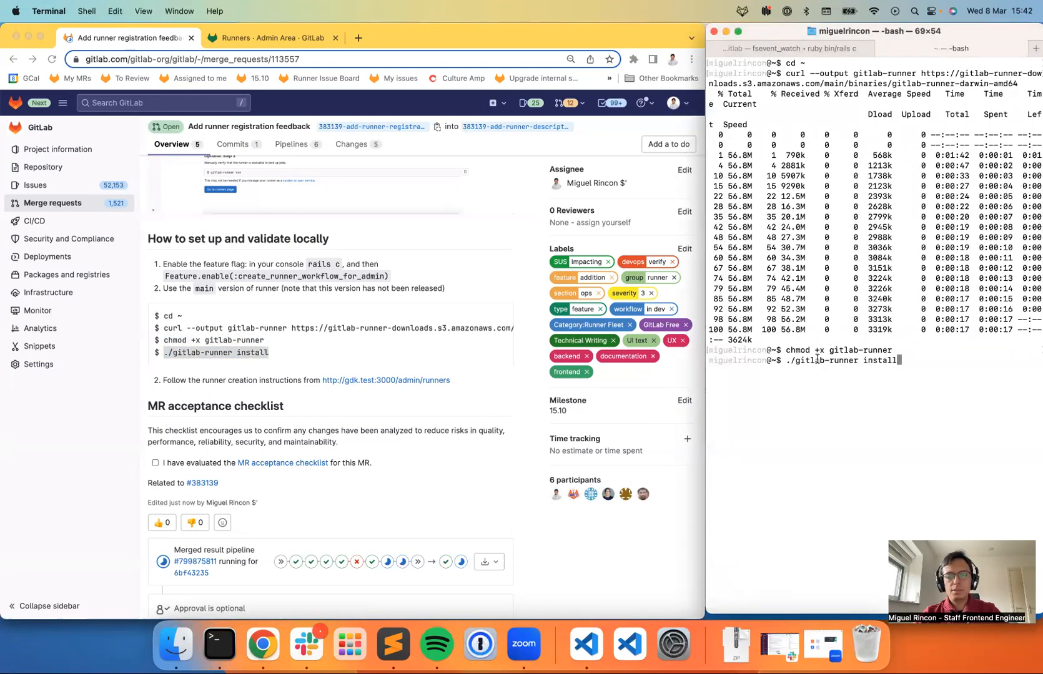
key(Return)
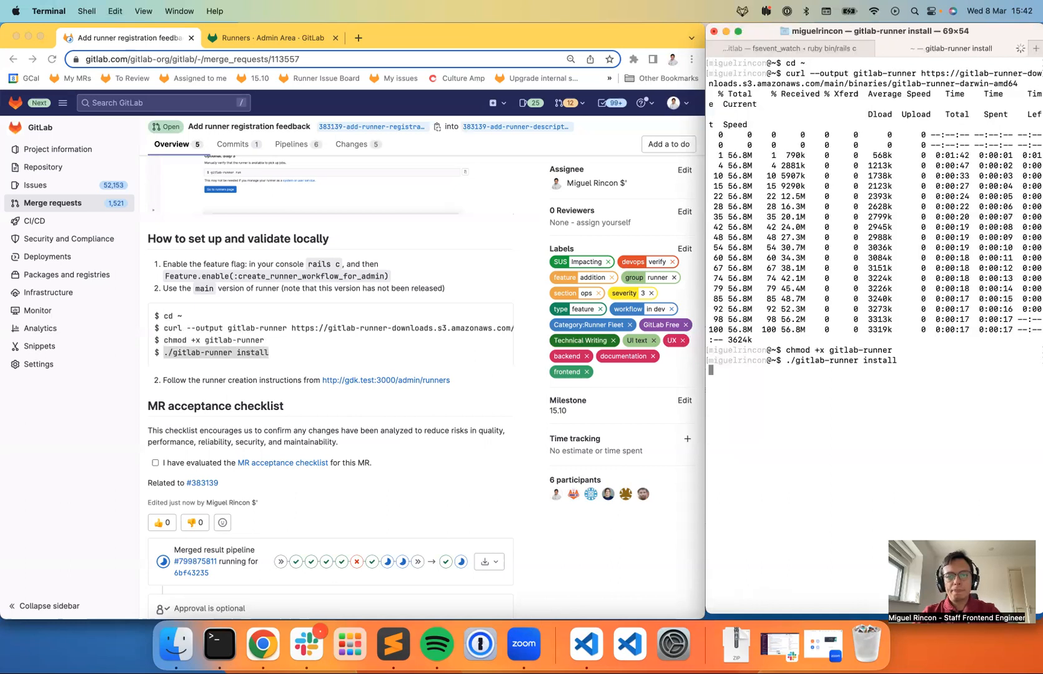
key(Return)
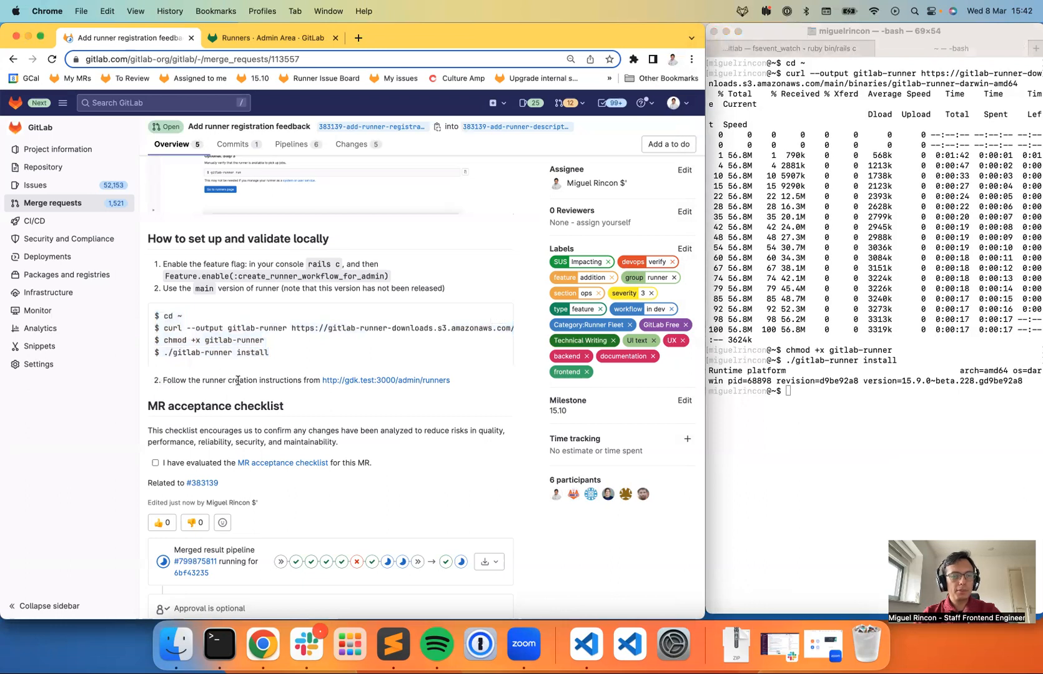
mouse_move(427, 386)
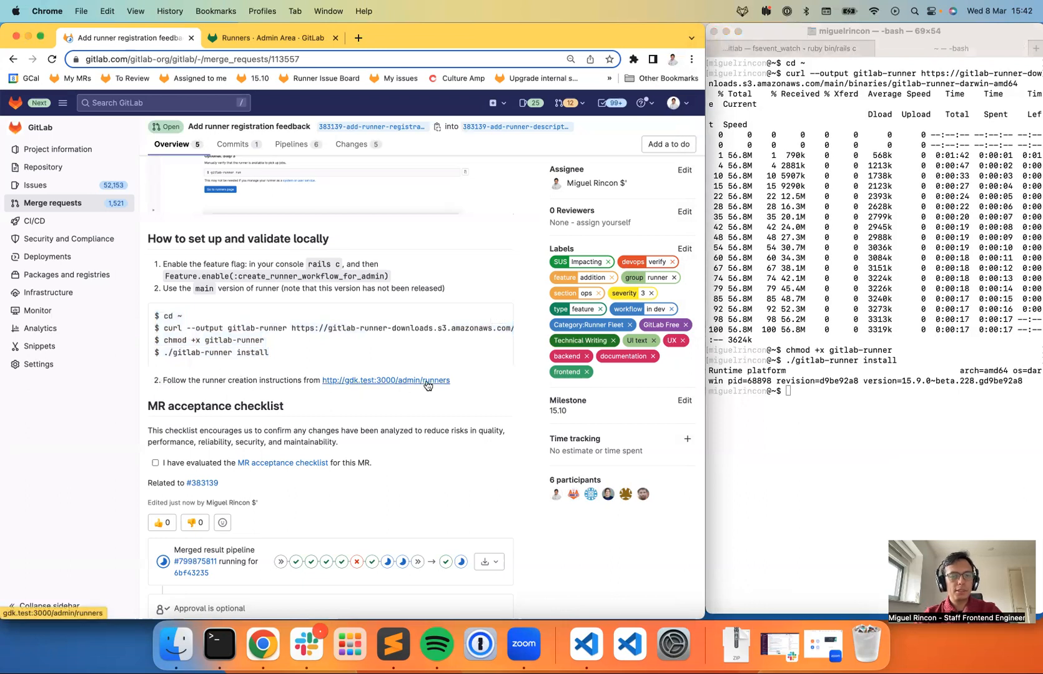
Go to the local admin Runners list at gdk.test:3000/admin/runners.
click(279, 37)
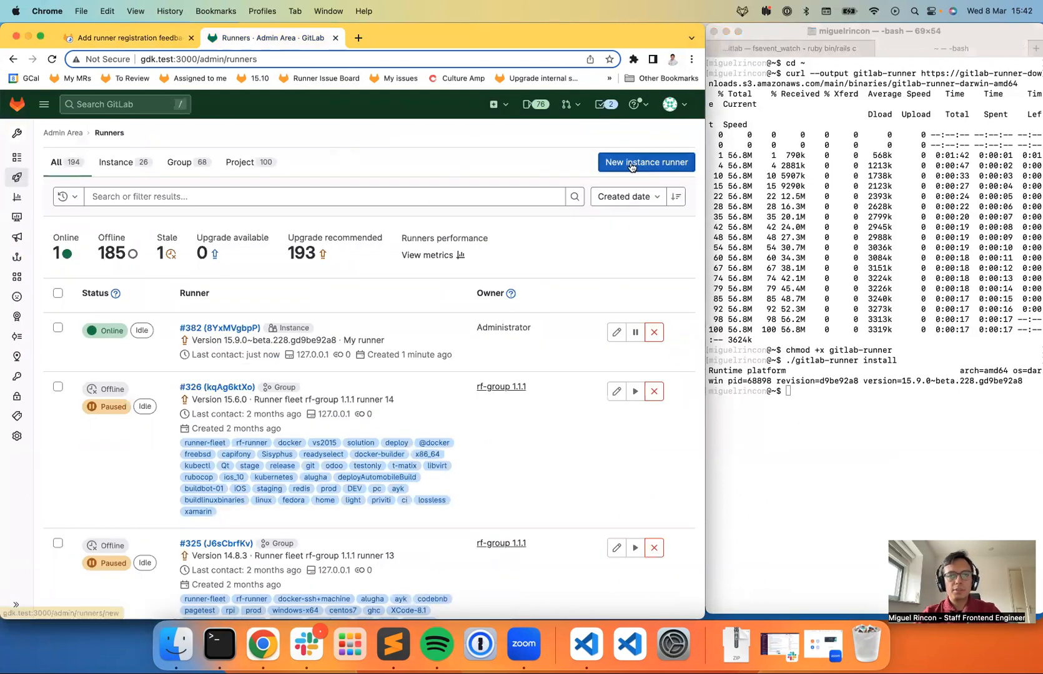
Create a new macOS instance runner described 'My runner' that runs untagged jobs and submit it.
click(645, 163)
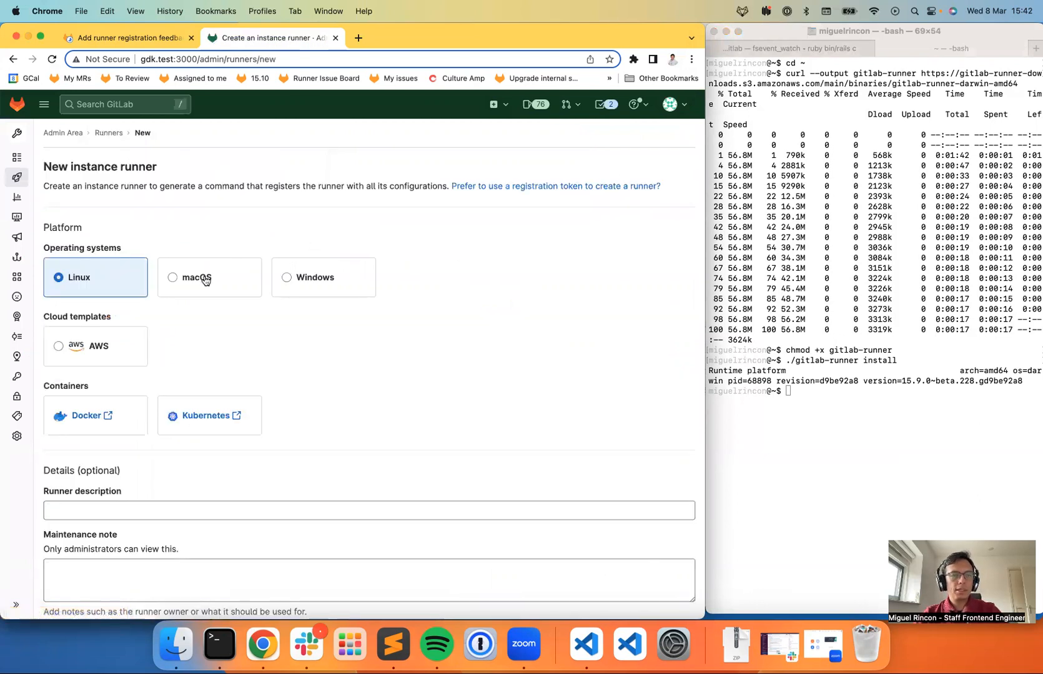
click(196, 277)
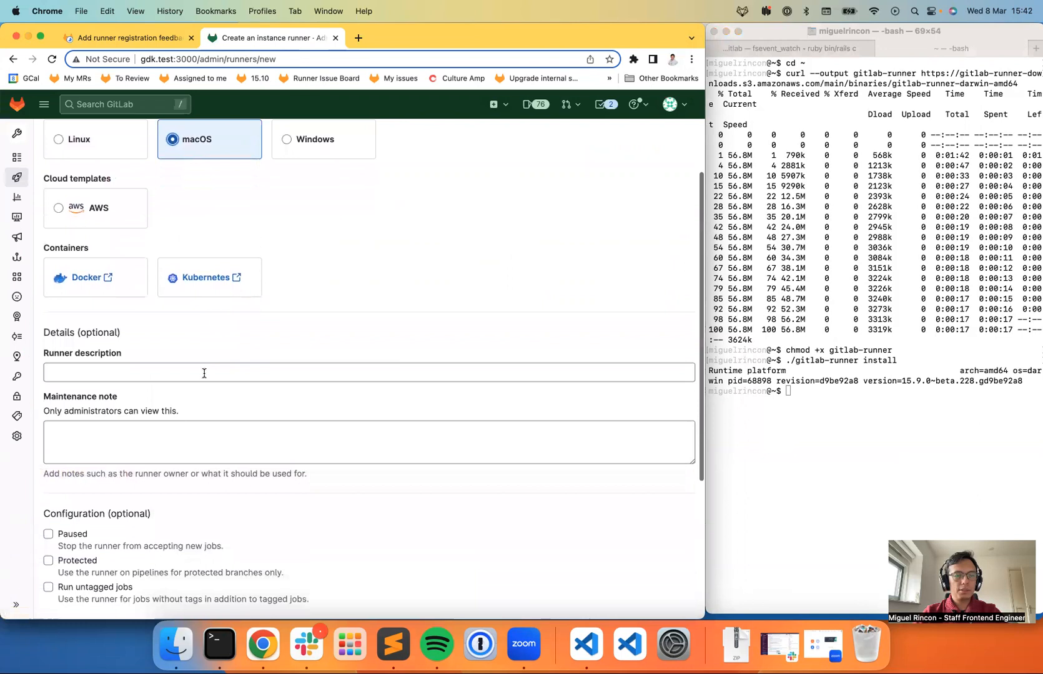
text(My runner)
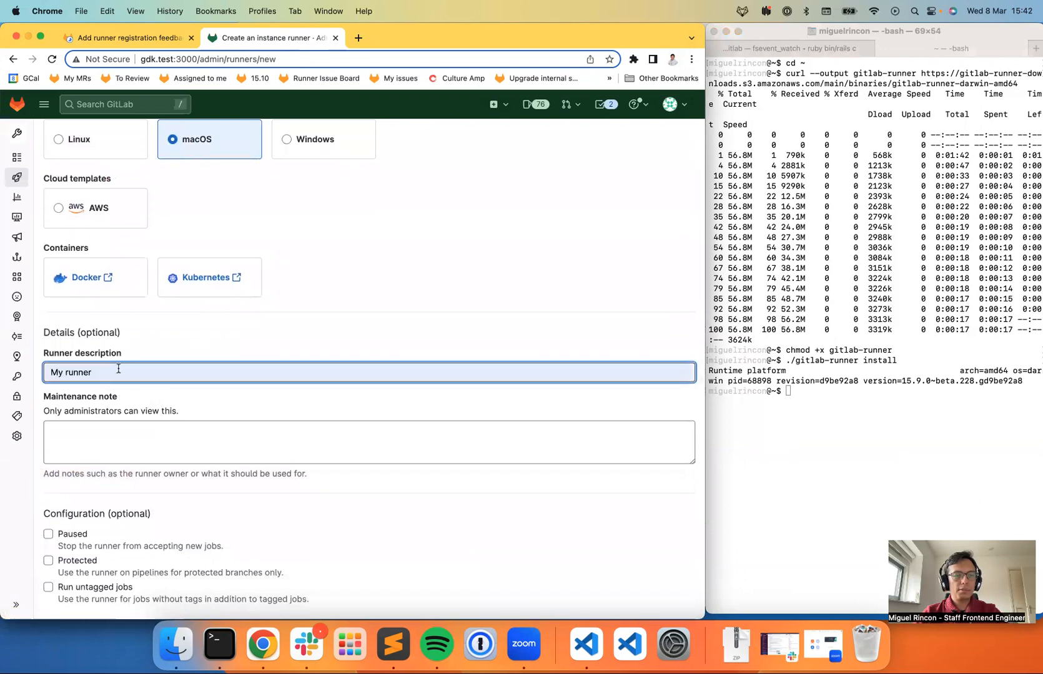
scroll(down, 3)
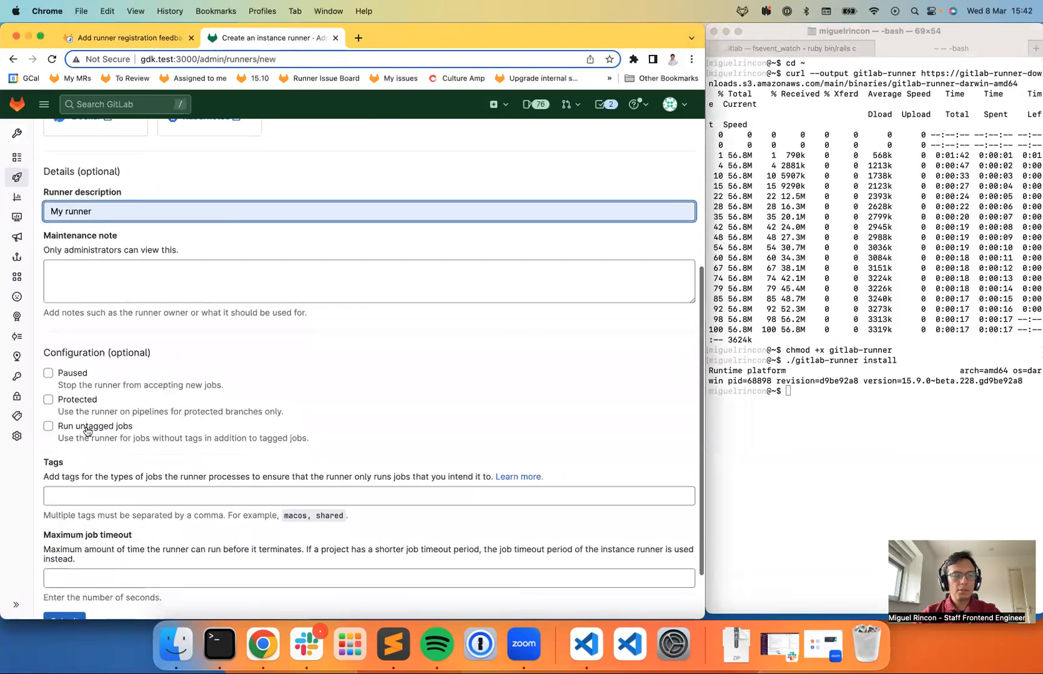
click(47, 426)
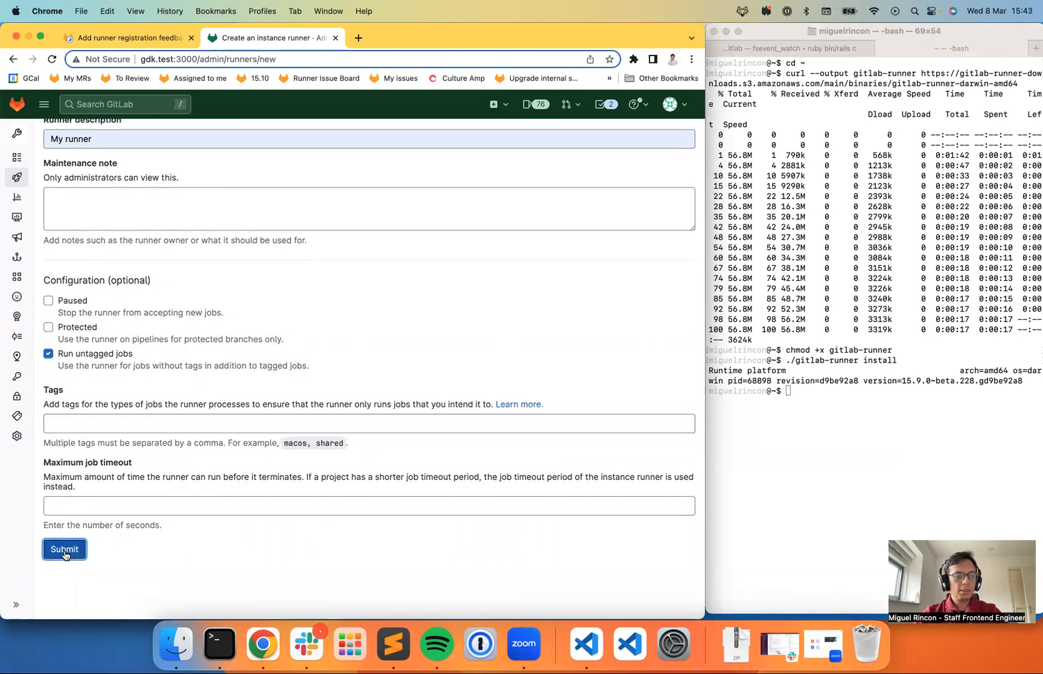
click(64, 550)
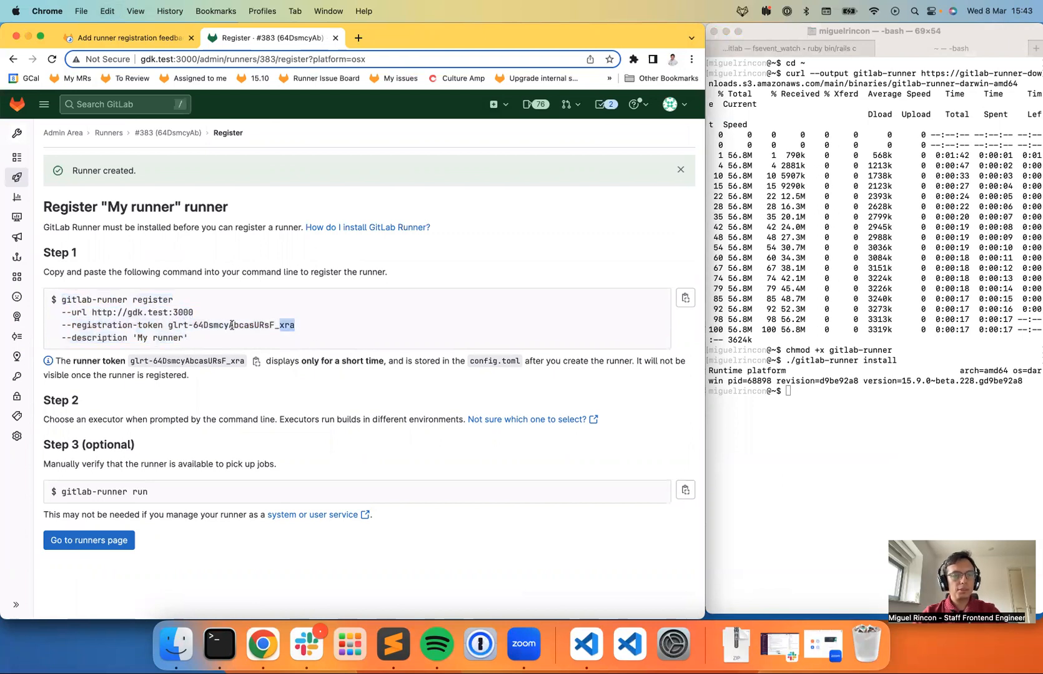
Copy the gitlab-runner register command for runner #383 My runner.
click(877, 322)
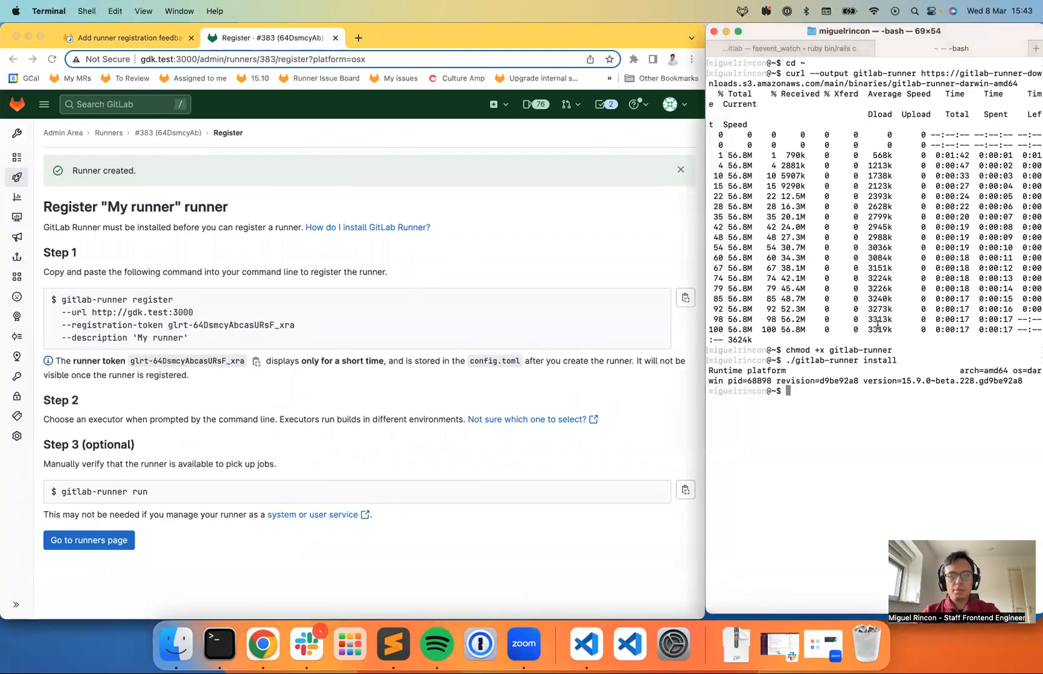
Register My runner against gdk.test:3000 accepting URL, token and description defaults, with the shell executor.
text(./)
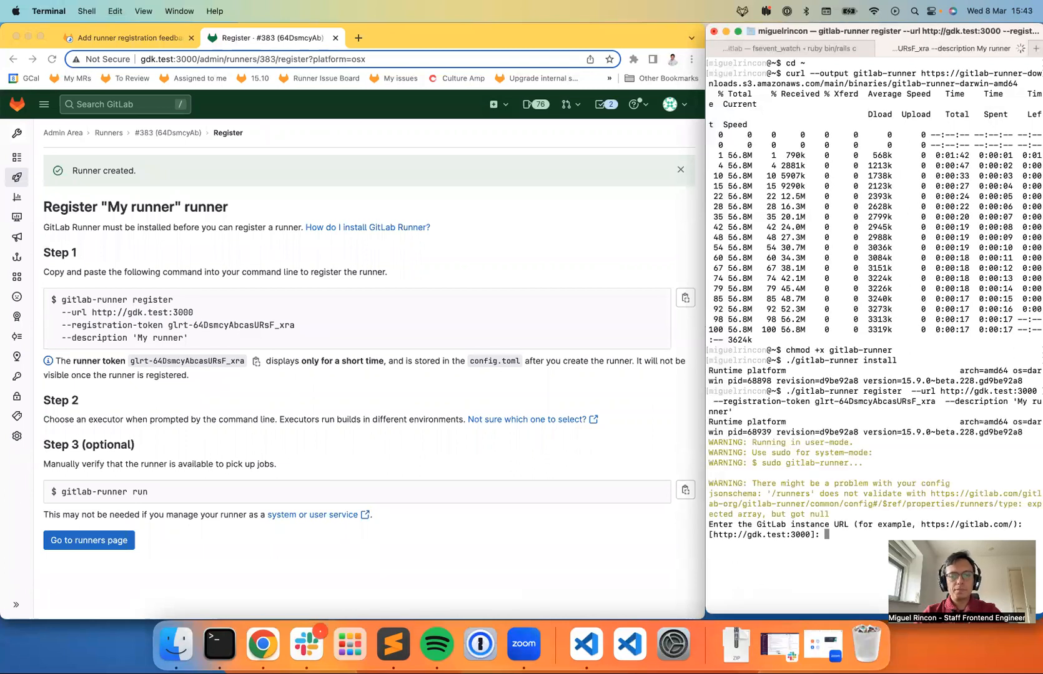
key(Enter)
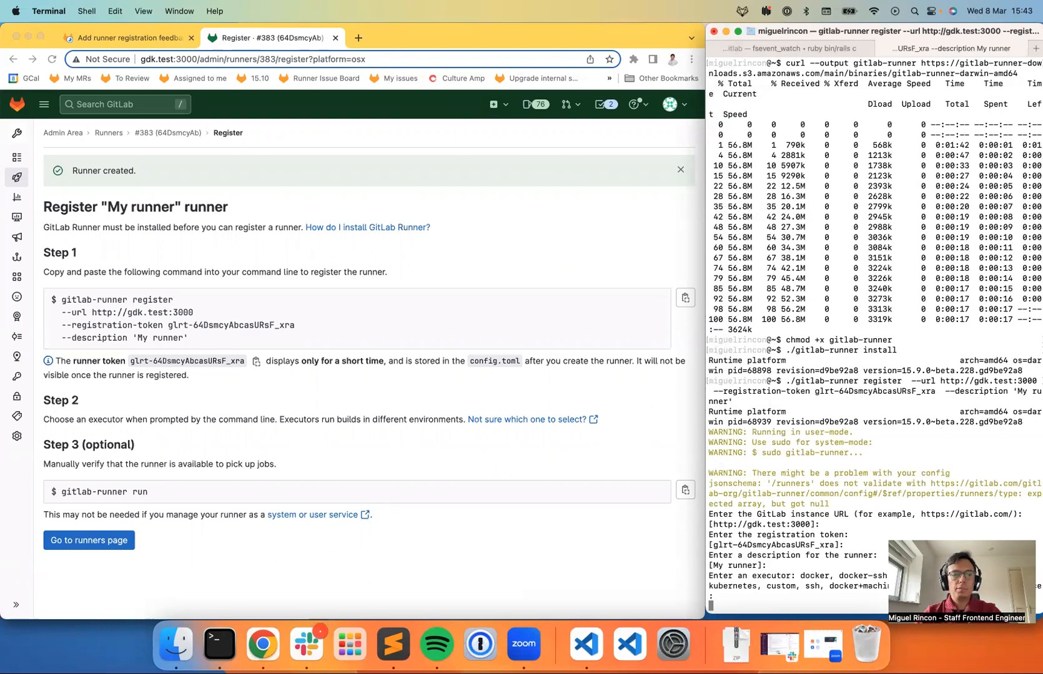
double_click(105, 420)
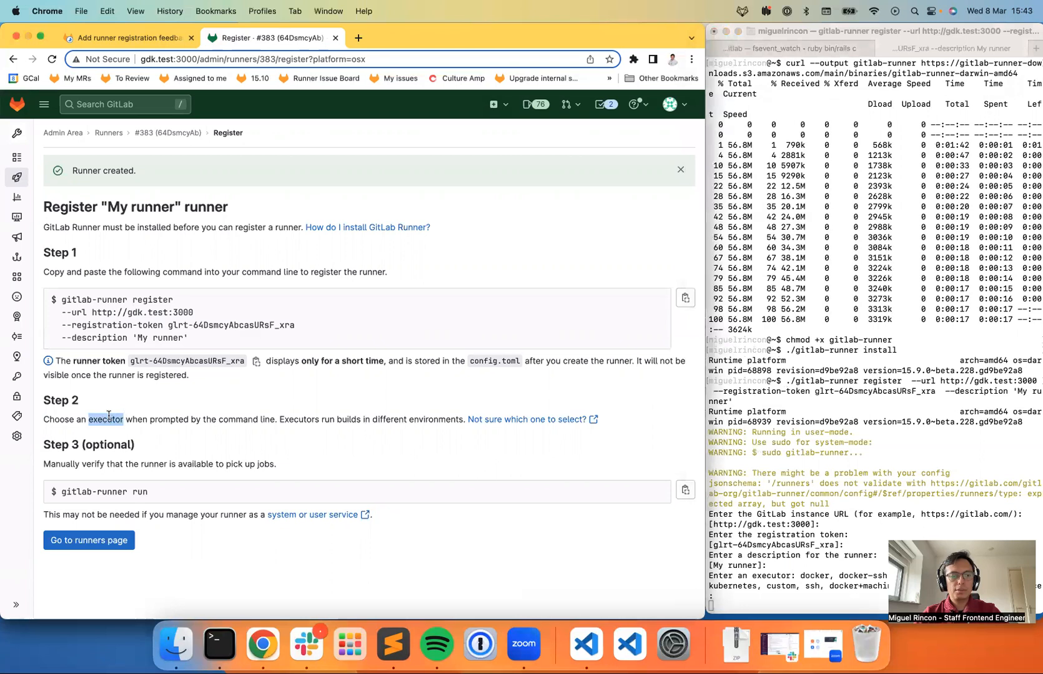
text(shell)
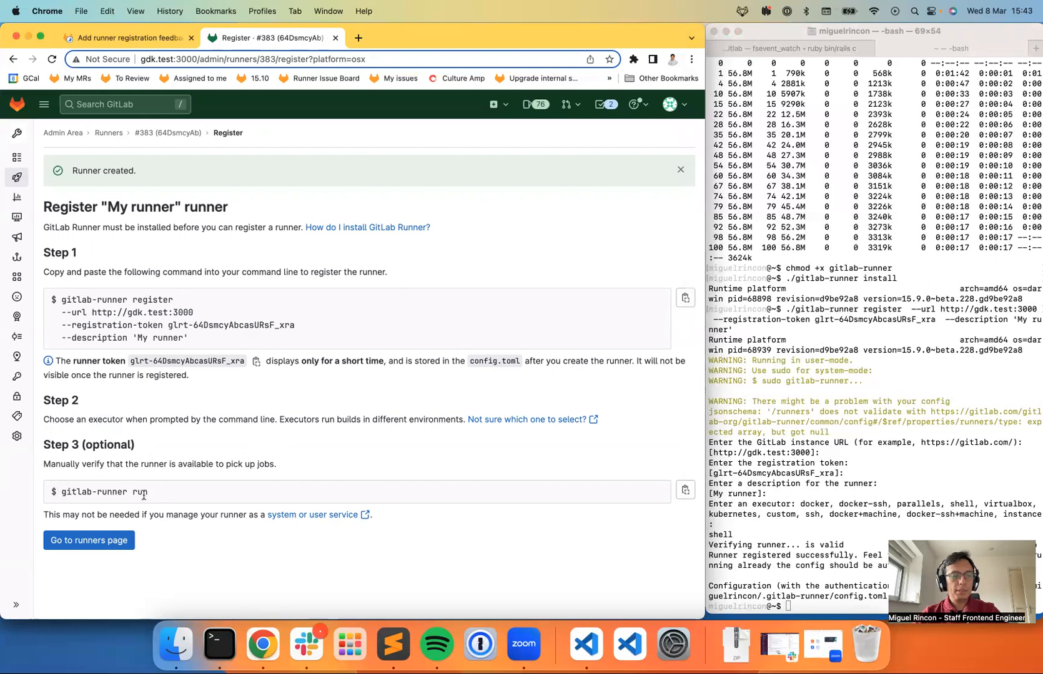
double_click(104, 492)
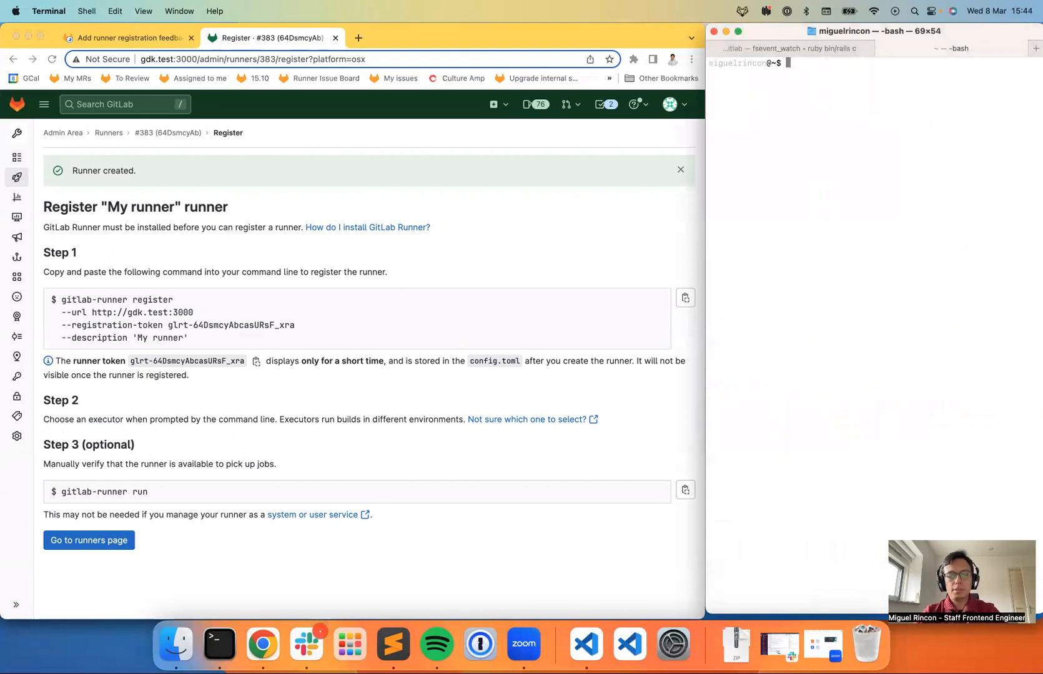
Start ./gitlab-runner run so it loads its saved configuration.
text(./gitlab-runner run)
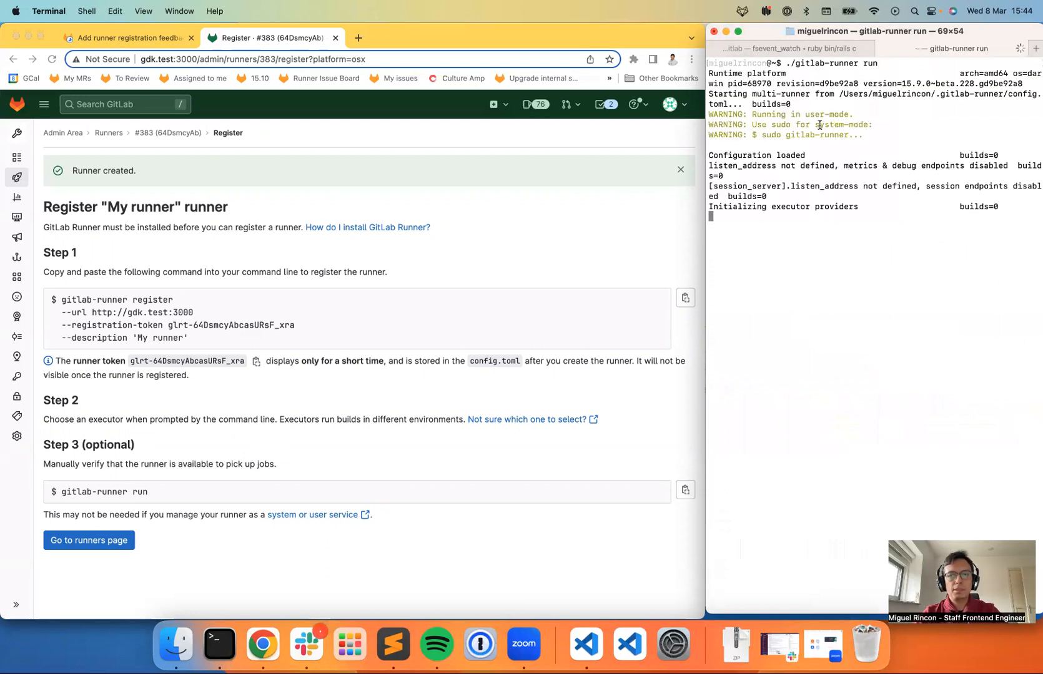
mouse_move(772, 247)
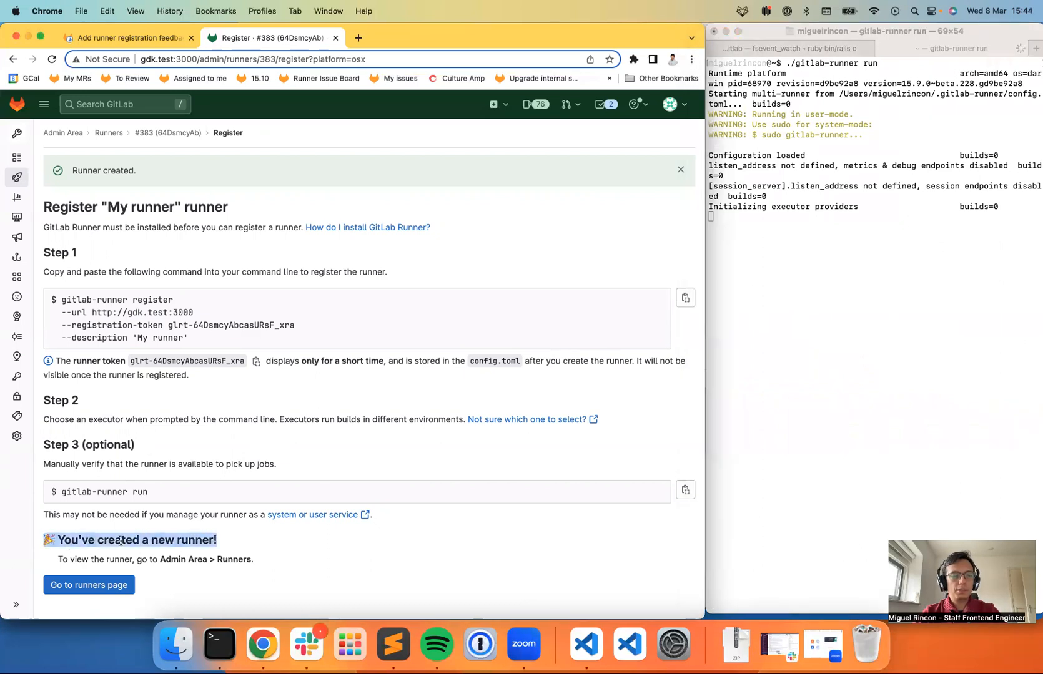
Return to the admin Runners list showing #383 My runner online.
click(89, 585)
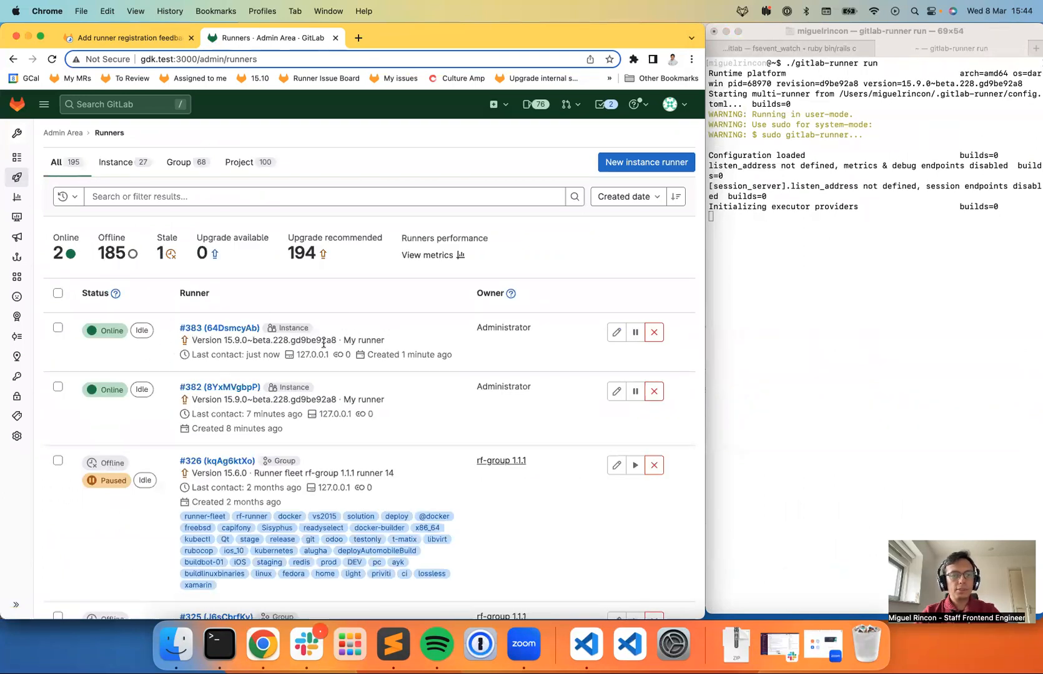
mouse_move(308, 354)
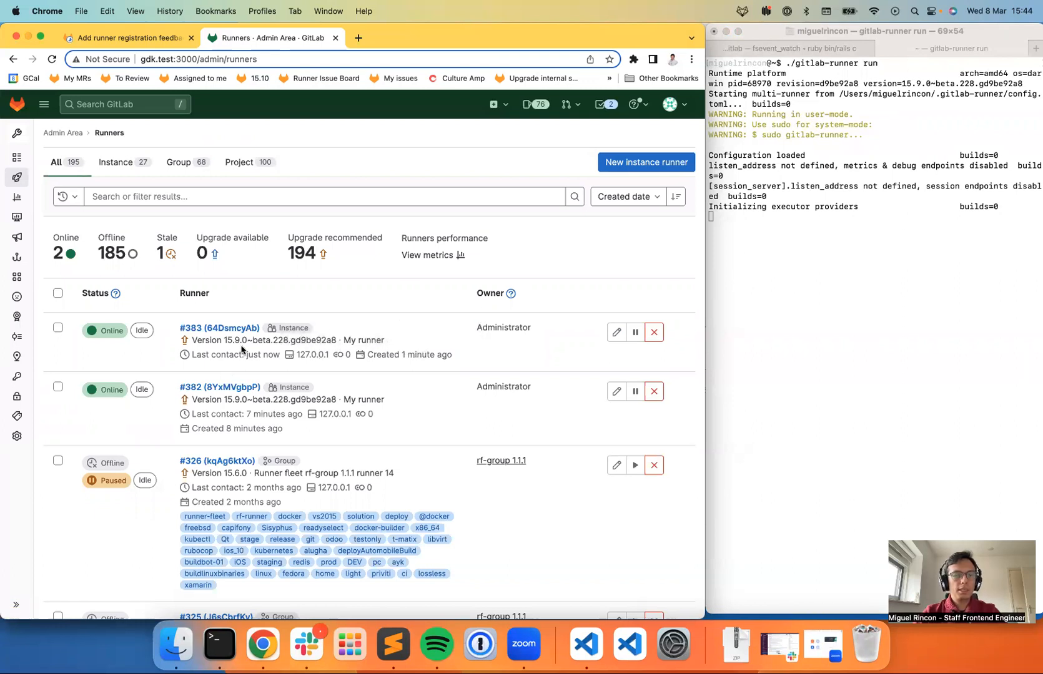
mouse_move(480, 338)
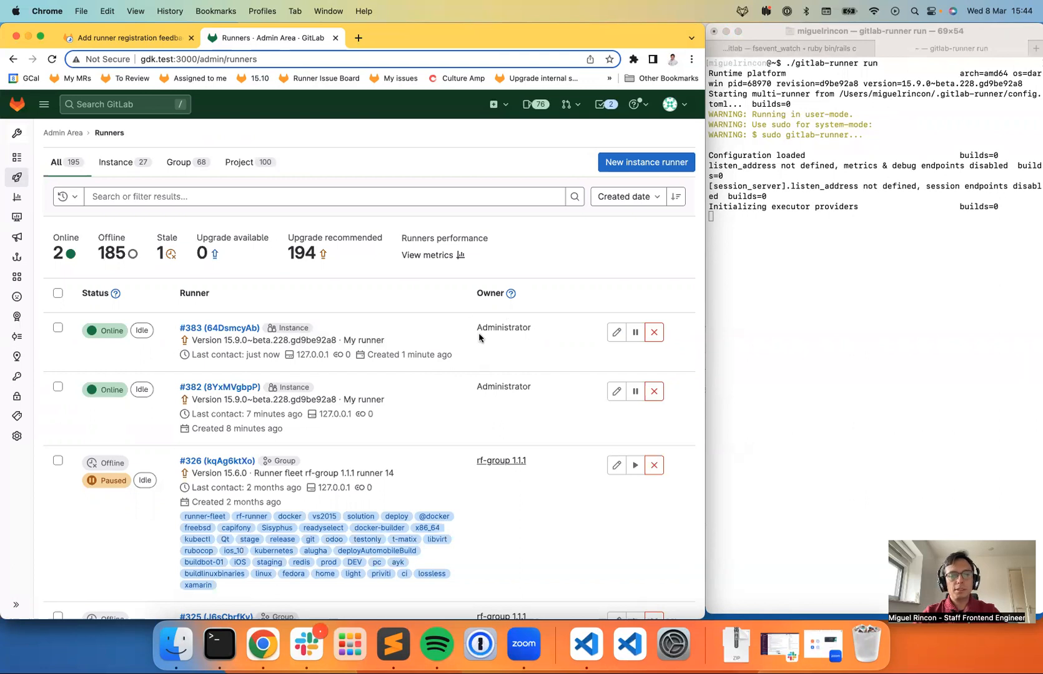
mouse_move(453, 446)
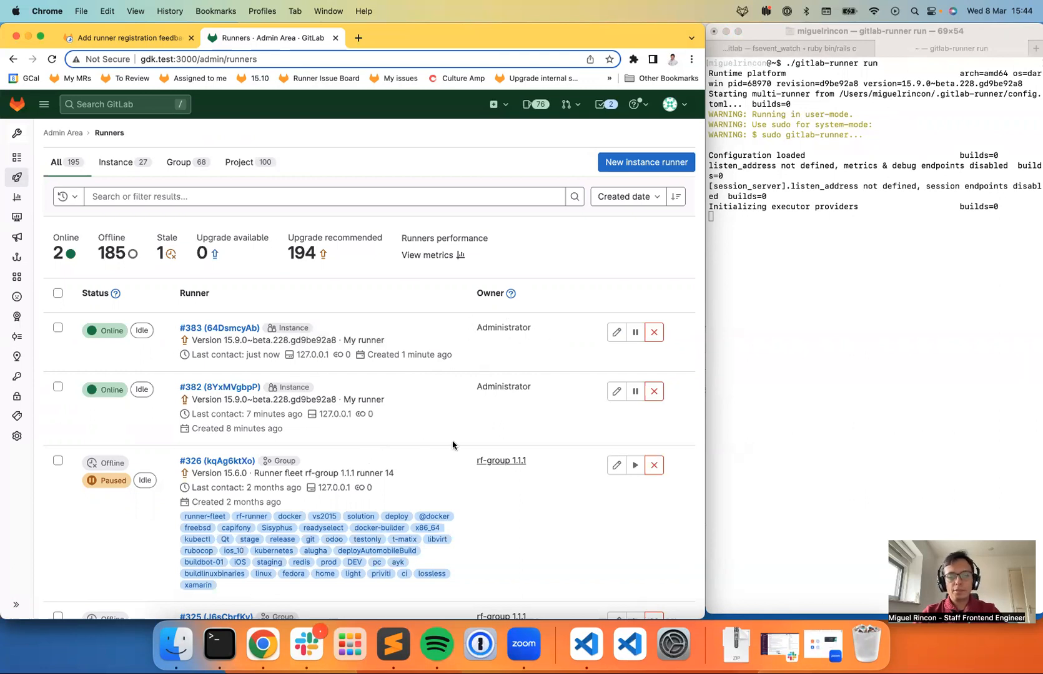